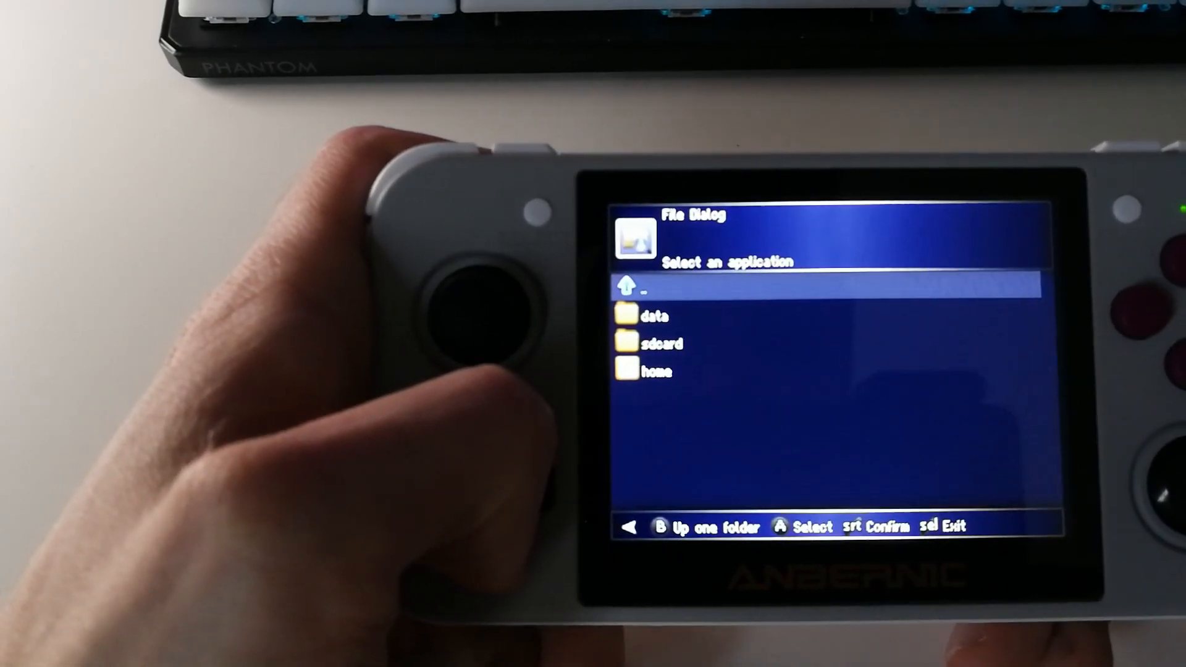
# Move down through the top-level folders (data, sdcard, home) toward the emulator application
pyautogui.press('down')
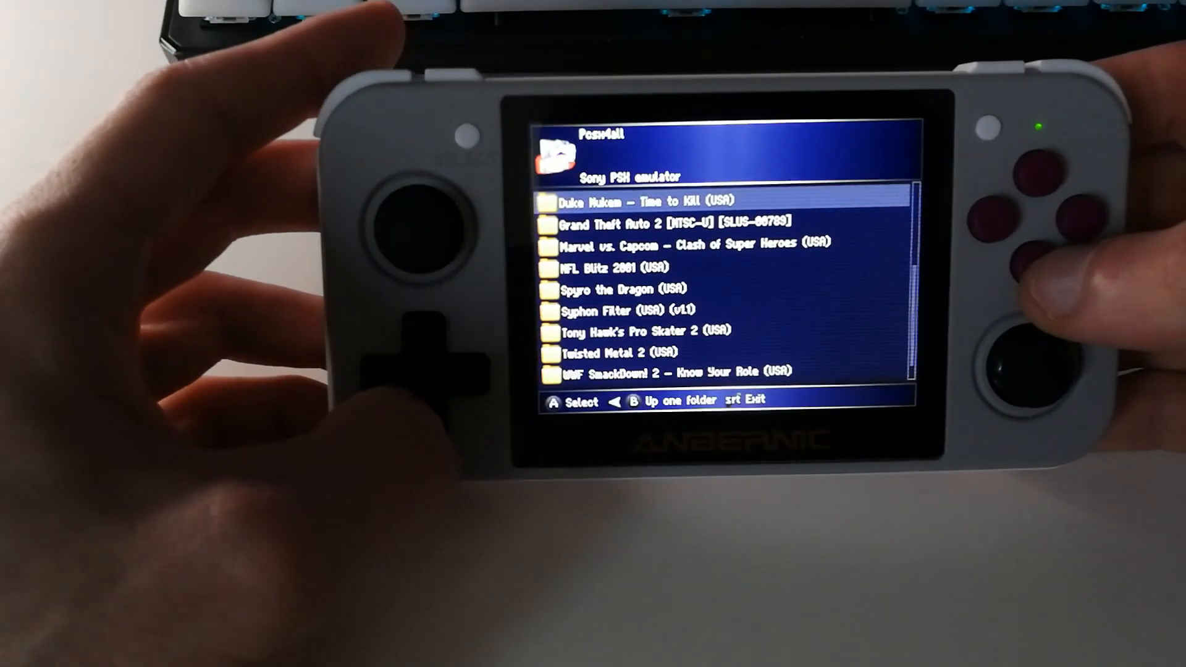
# Move down the PS1 game list from Duke Nukem past Spyro to Syphon Filter (USA)
pyautogui.press('Down')
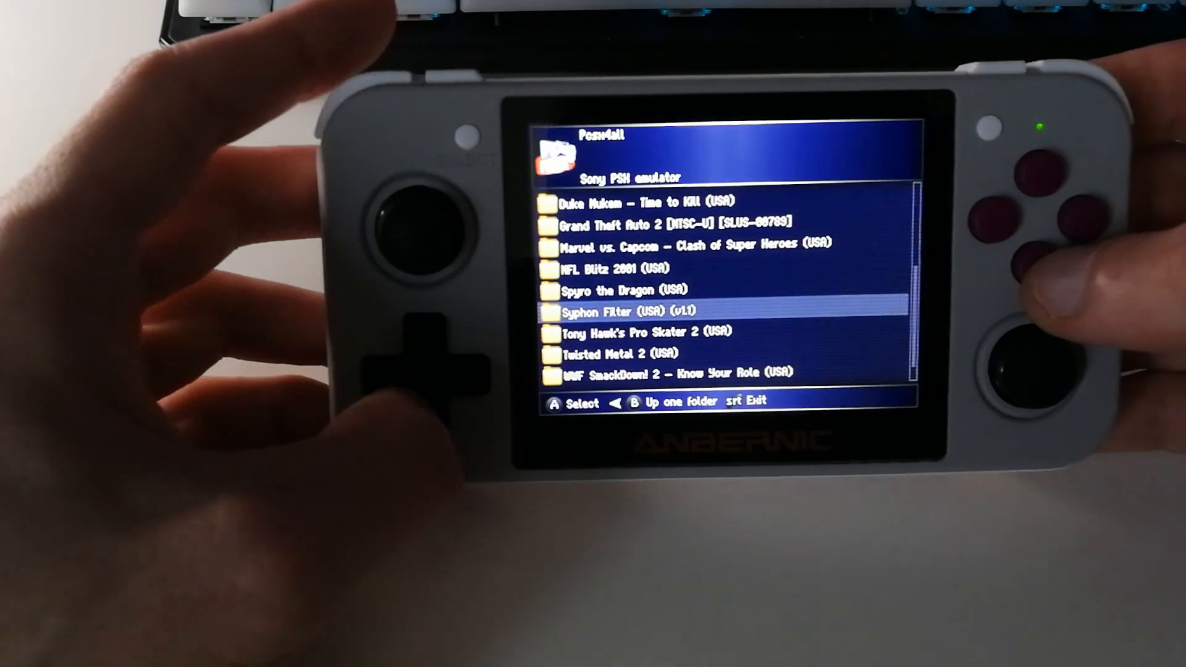